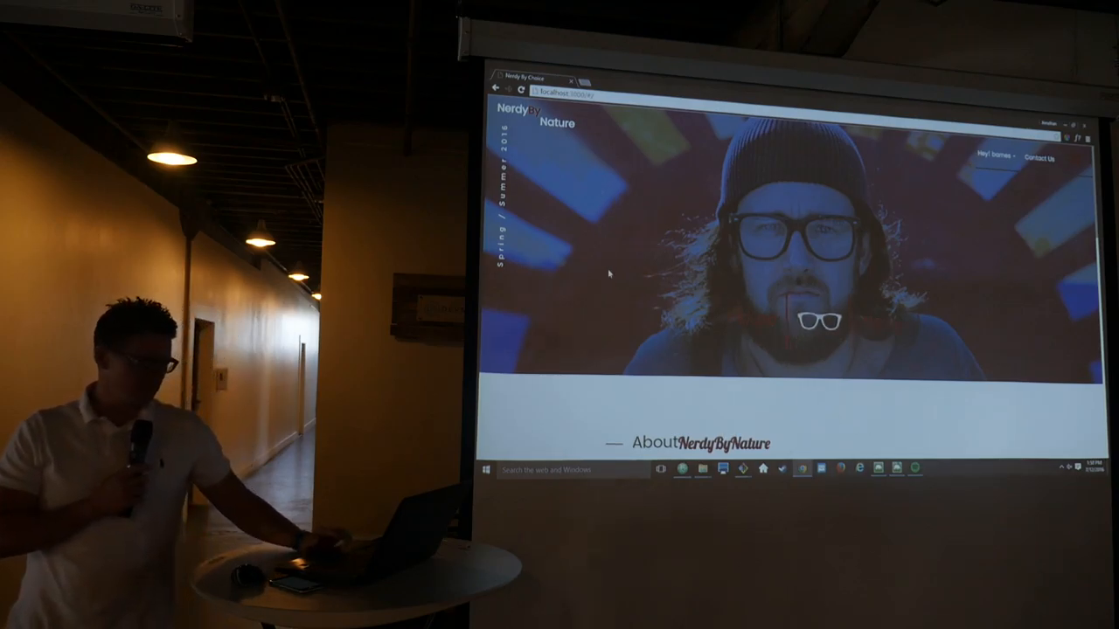
# Step: Look over the home page, then go to the Shop page listing all products
pyautogui.rightClick(608, 273)
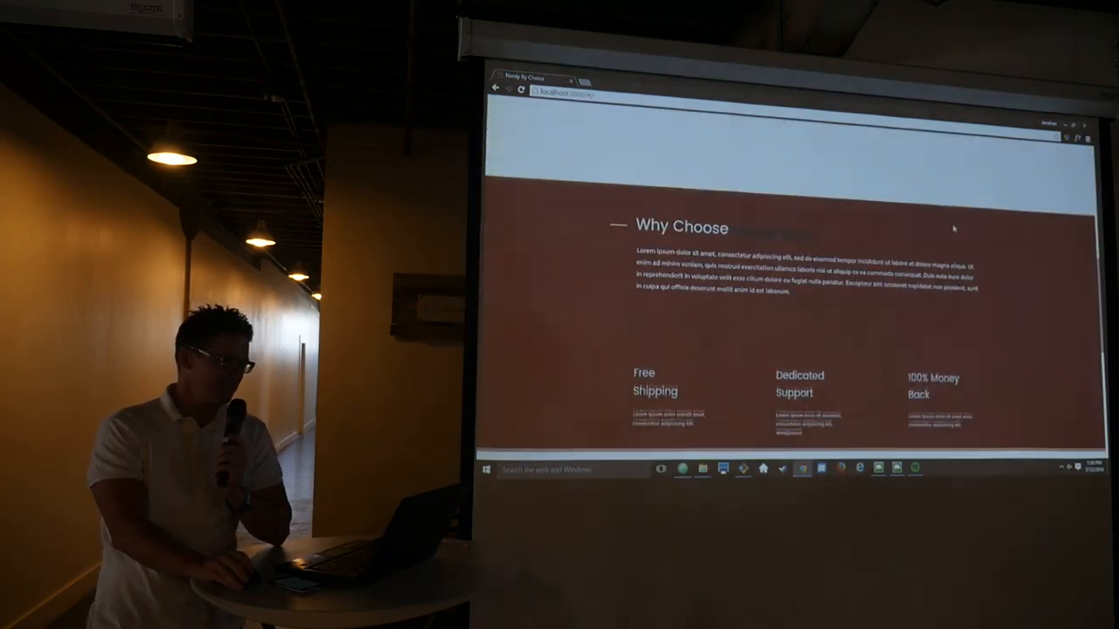
pyautogui.scroll(-3)
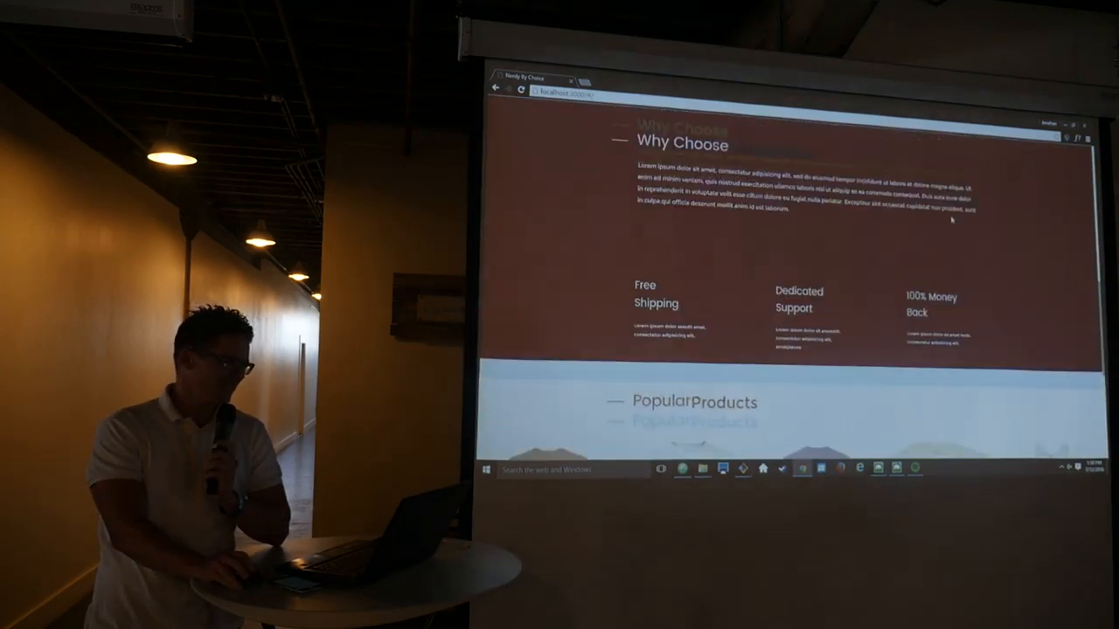
pyautogui.scroll(3)
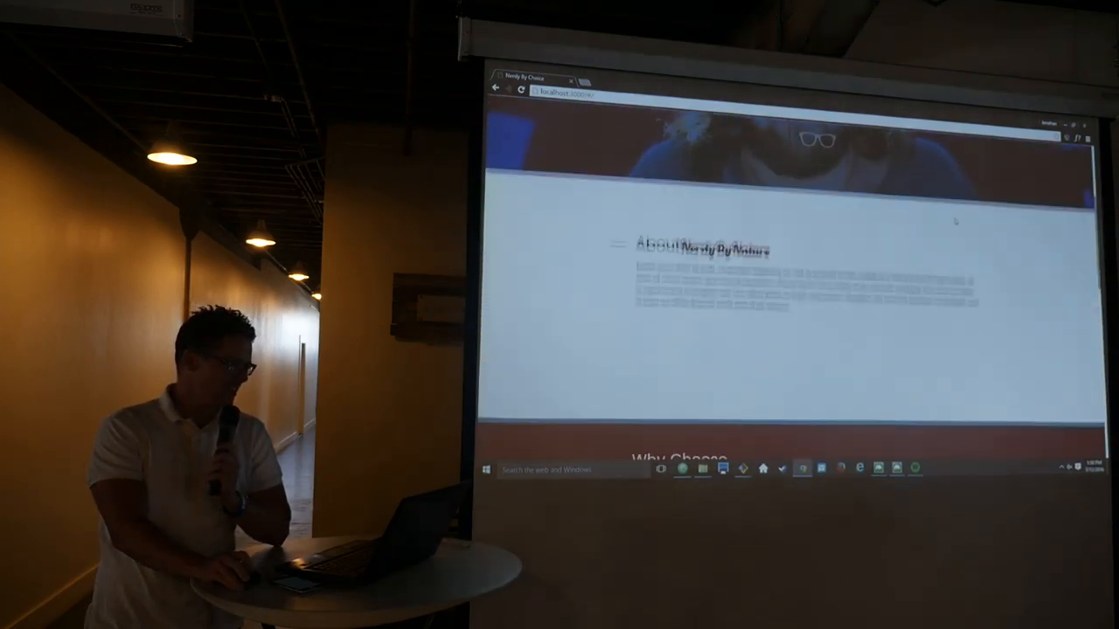
pyautogui.scroll(-3)
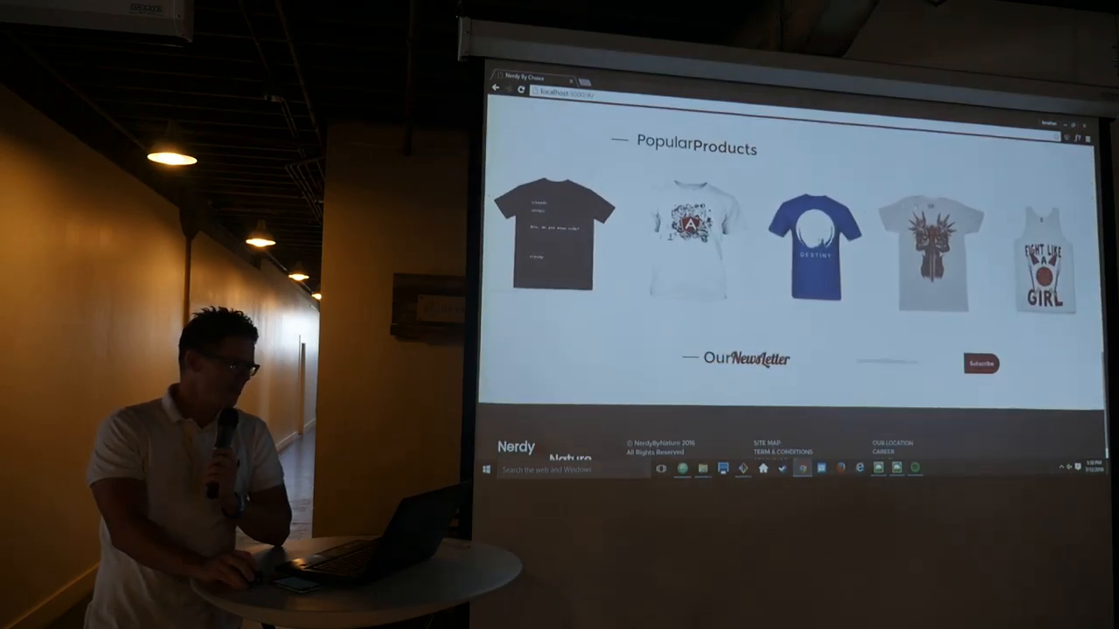
pyautogui.scroll(3)
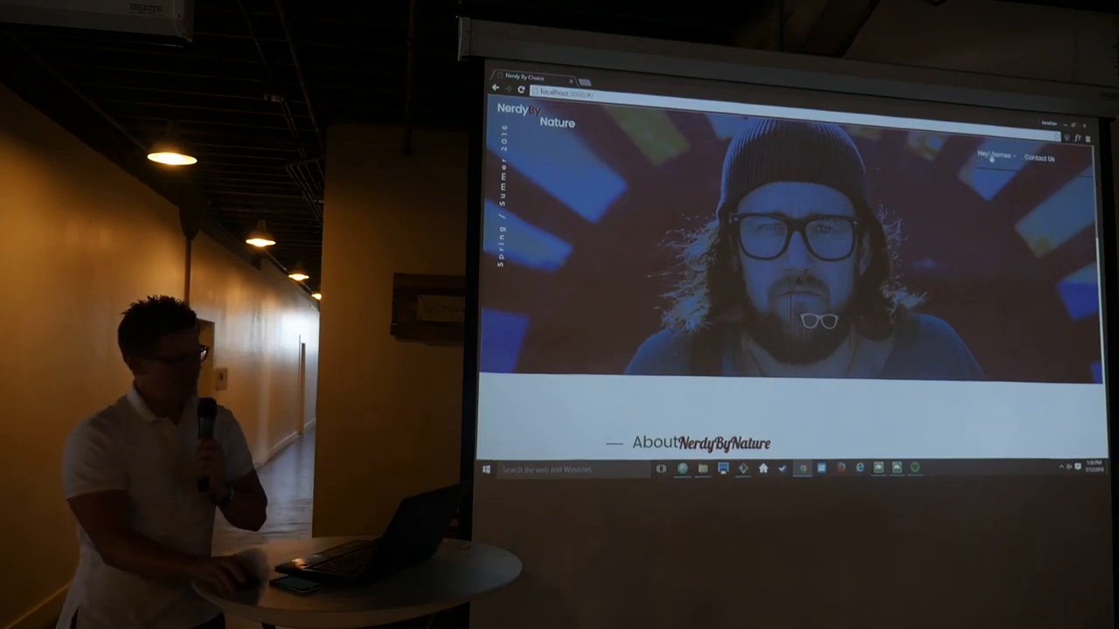
pyautogui.click(993, 157)
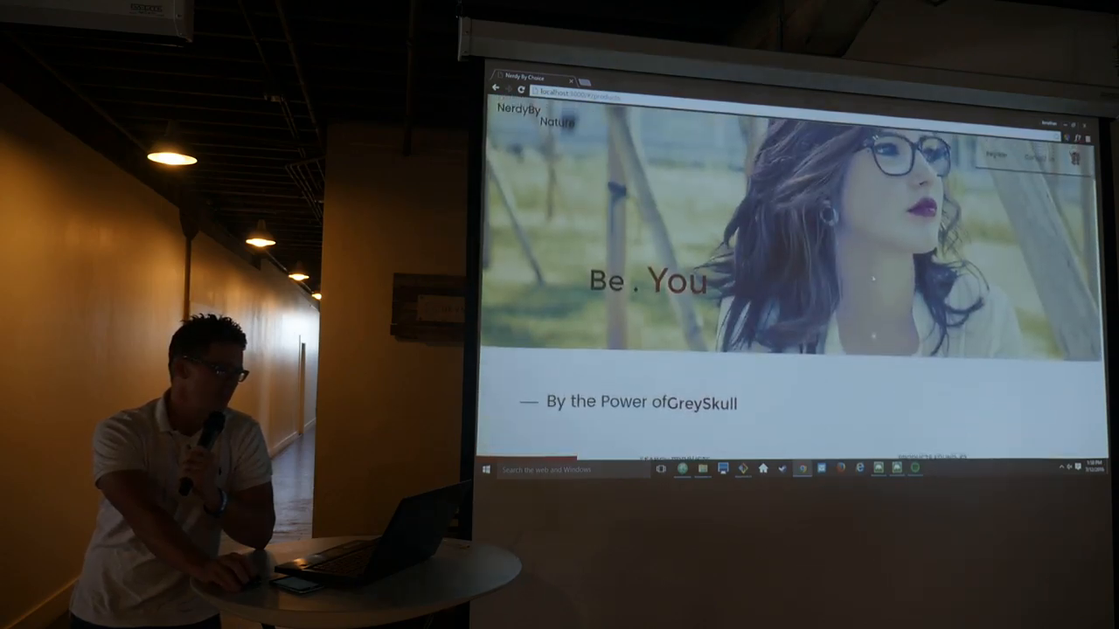
# Step: Scroll down through the product grid of shirts, hoodies and accessories
pyautogui.scroll(-3)
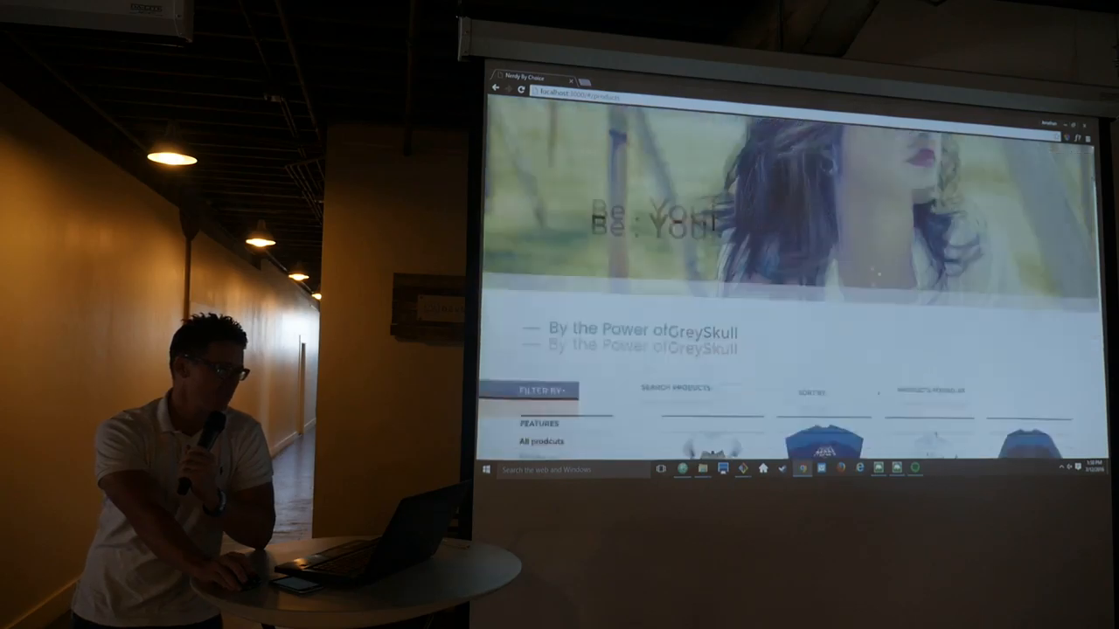
pyautogui.scroll(-3)
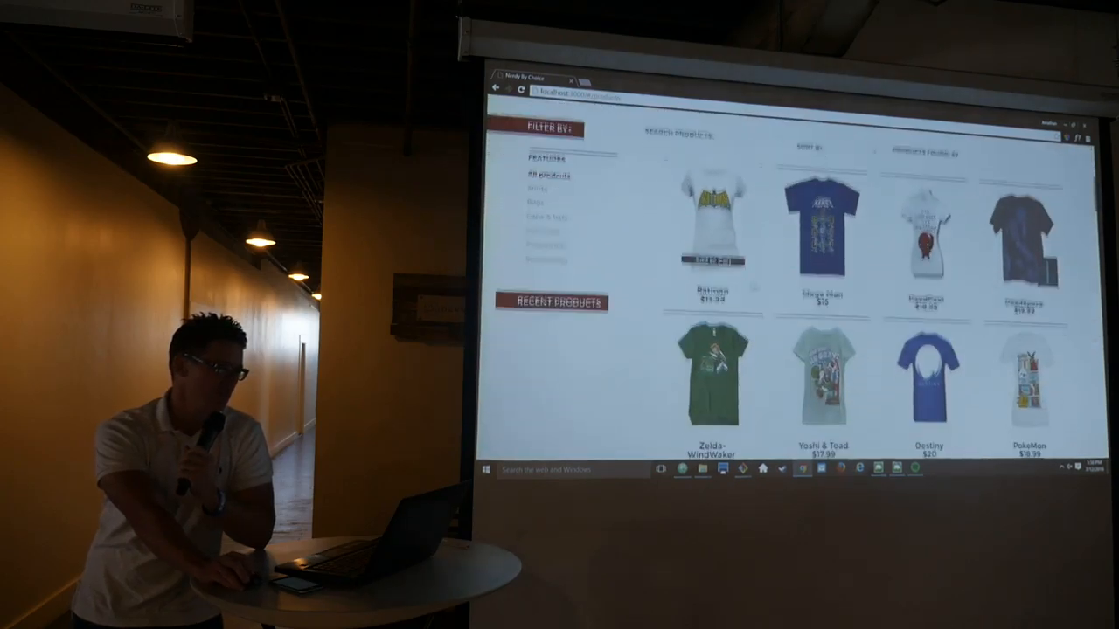
pyautogui.scroll(-3)
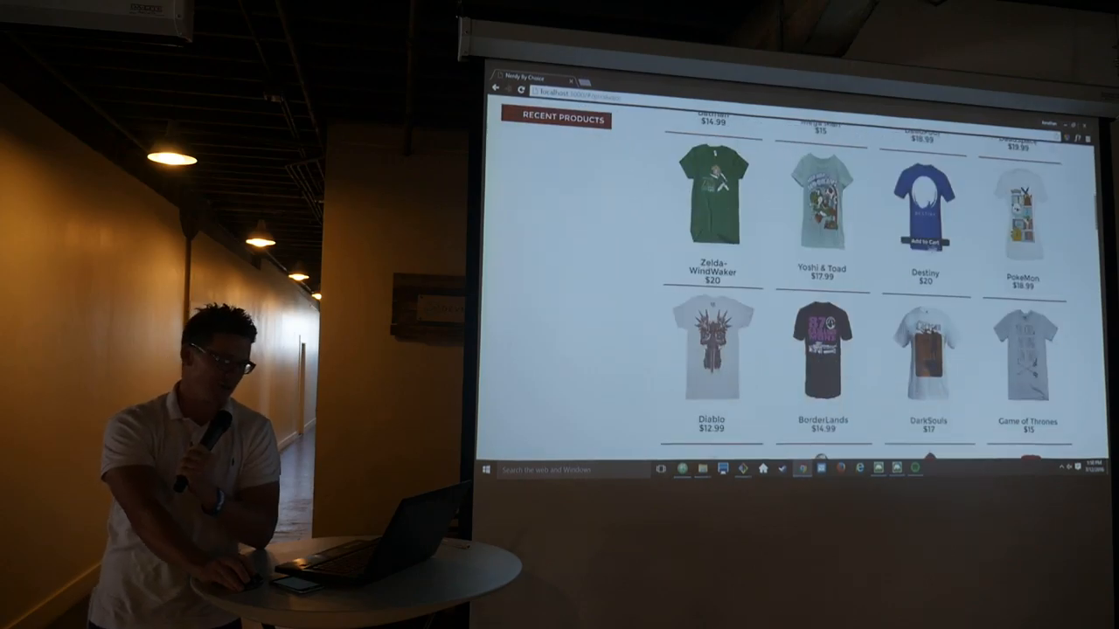
pyautogui.scroll(-3)
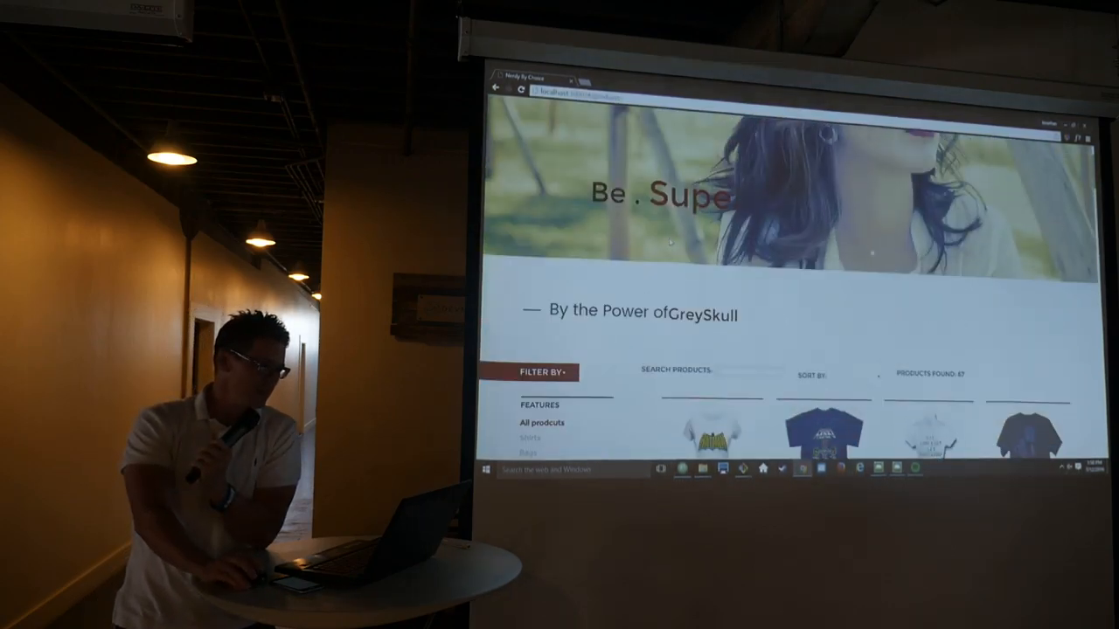
pyautogui.scroll(-3)
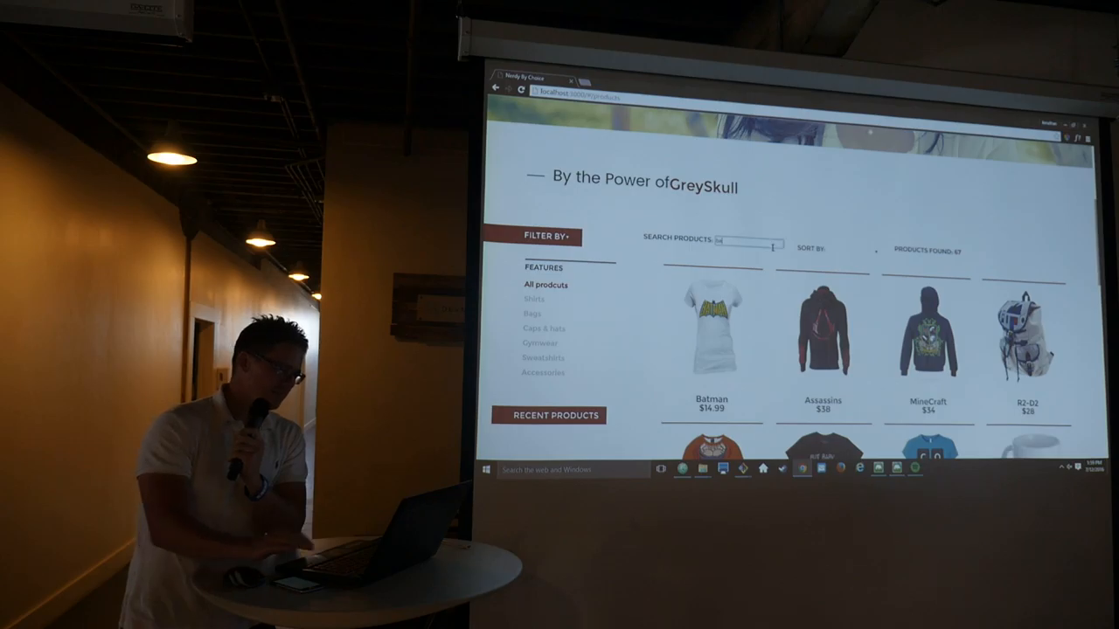
# Step: Search products for 'bat', browse Gymwear and Caps & hats, then show all products again
pyautogui.write('bat')
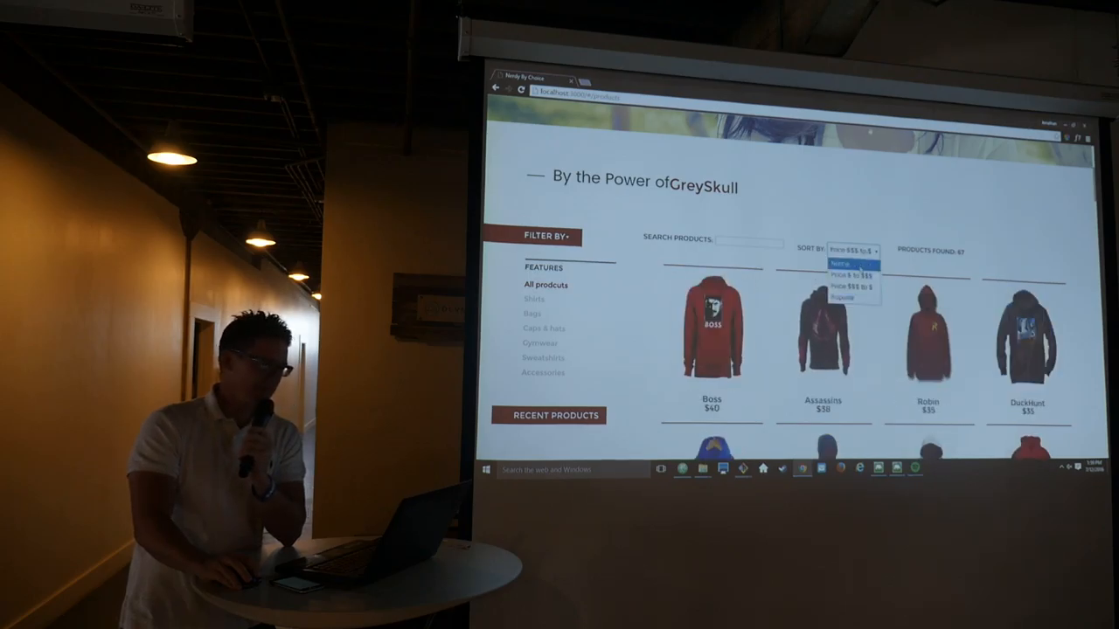
pyautogui.click(538, 297)
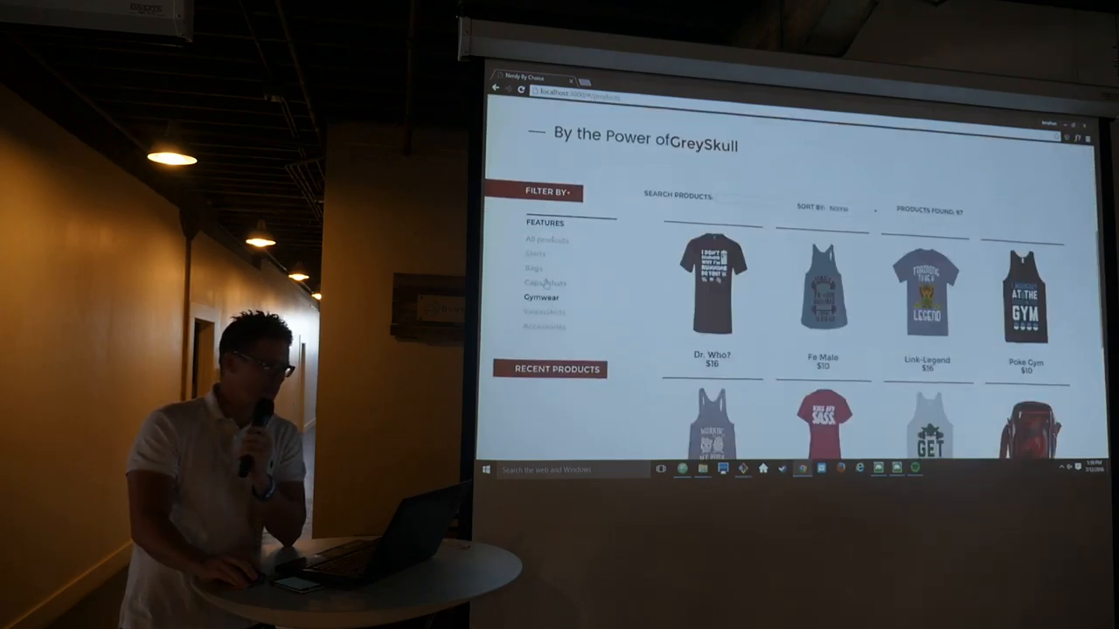
pyautogui.click(546, 283)
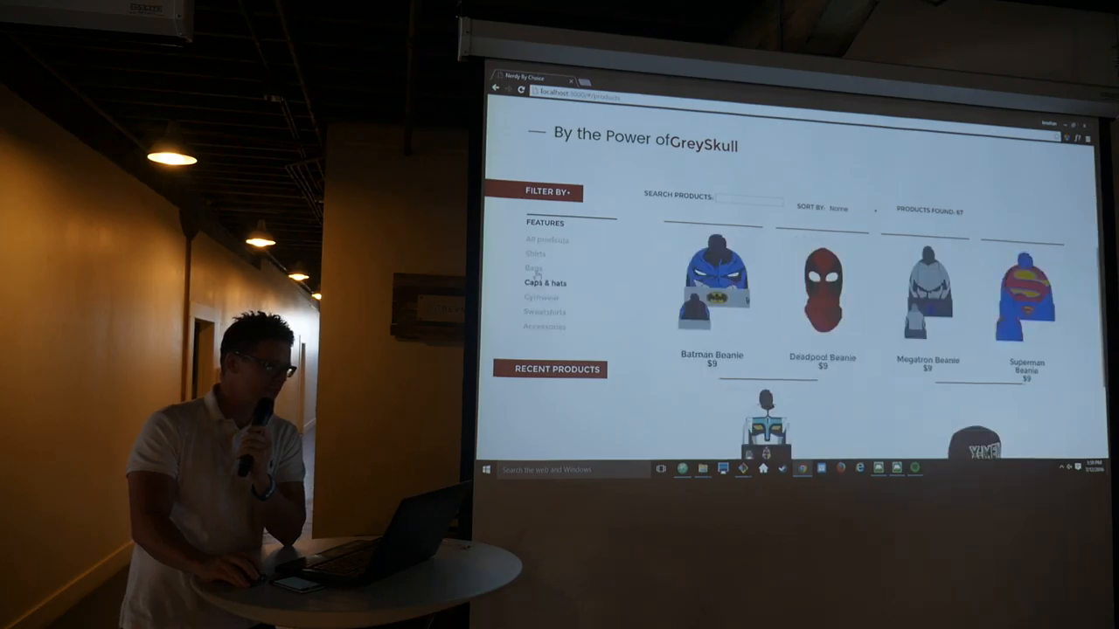
pyautogui.click(546, 241)
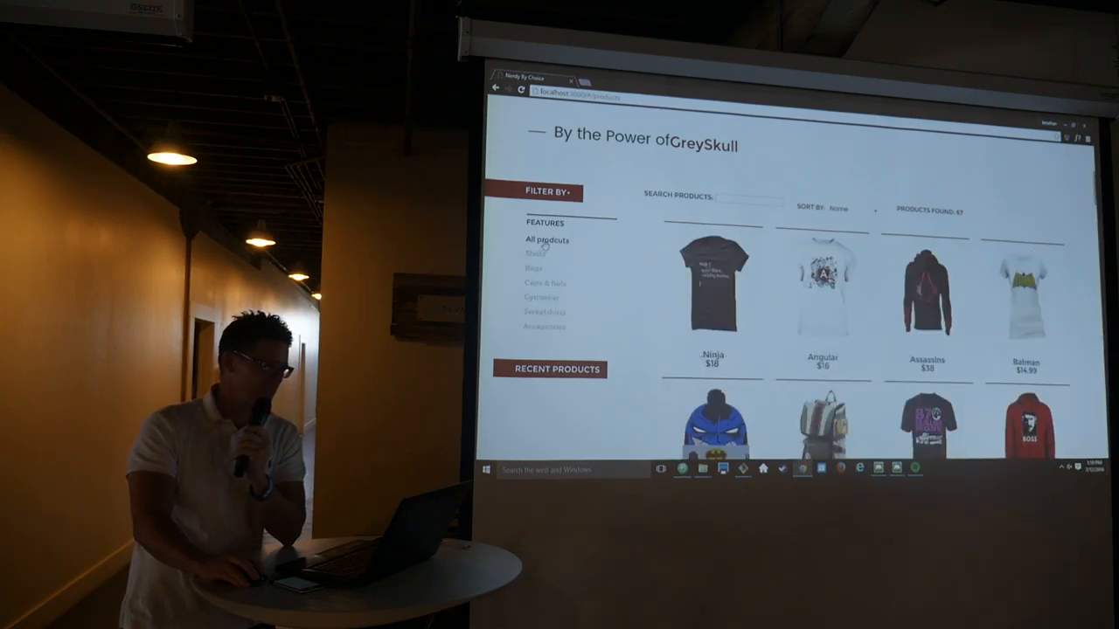
# Step: Expand Filter By to reveal the gender, colour, size and genre filters
pyautogui.click(545, 191)
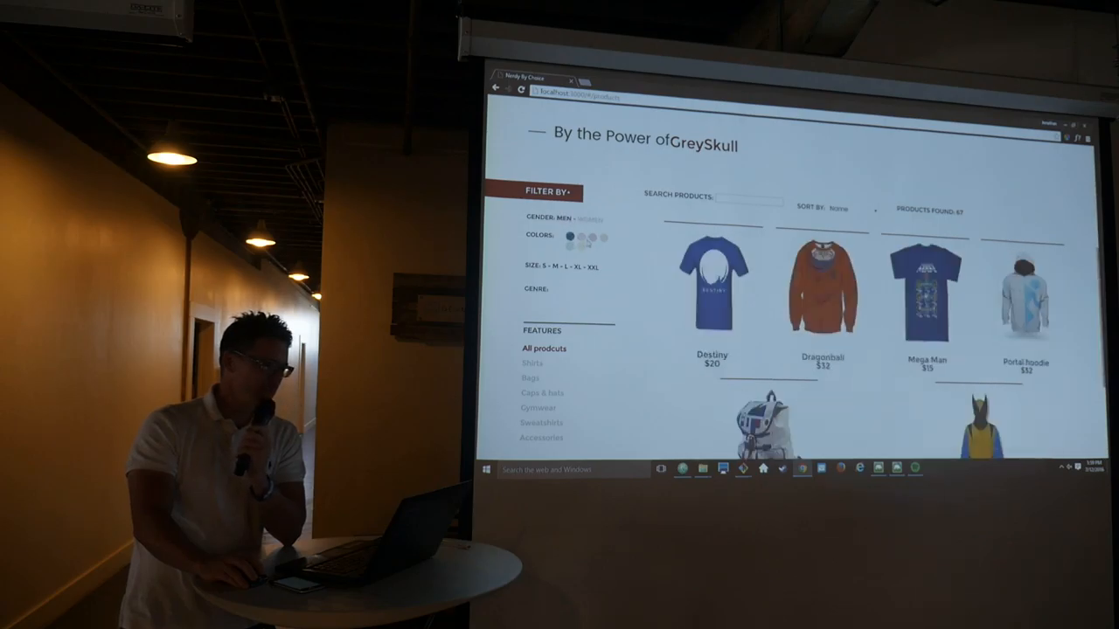
pyautogui.click(593, 245)
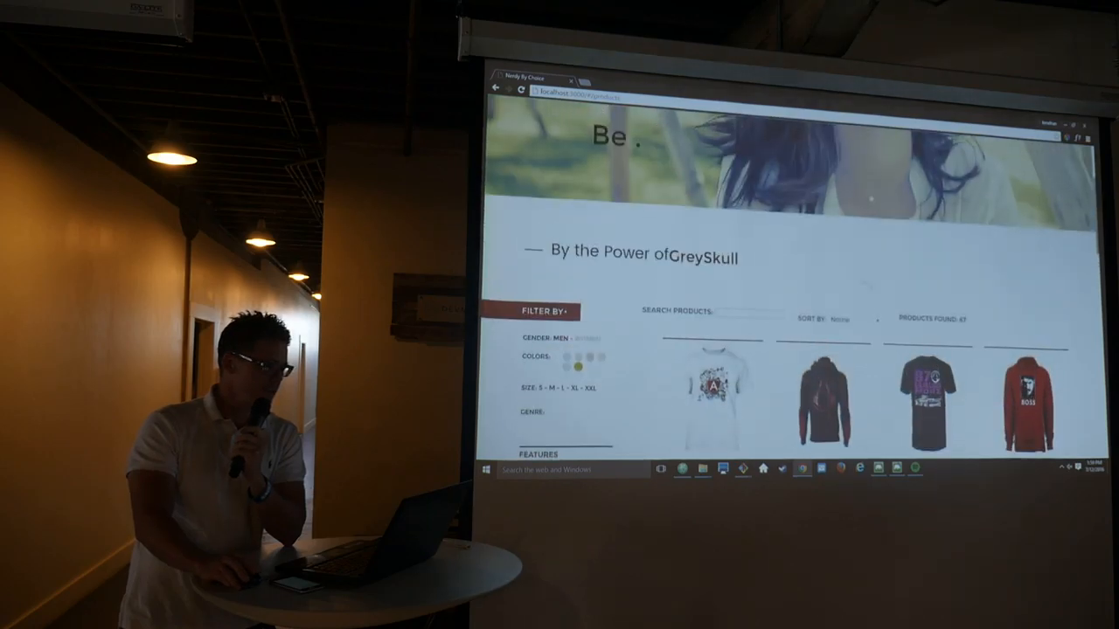
# Step: Scroll the shop page, then return to the store's home page via the header
pyautogui.scroll(-3)
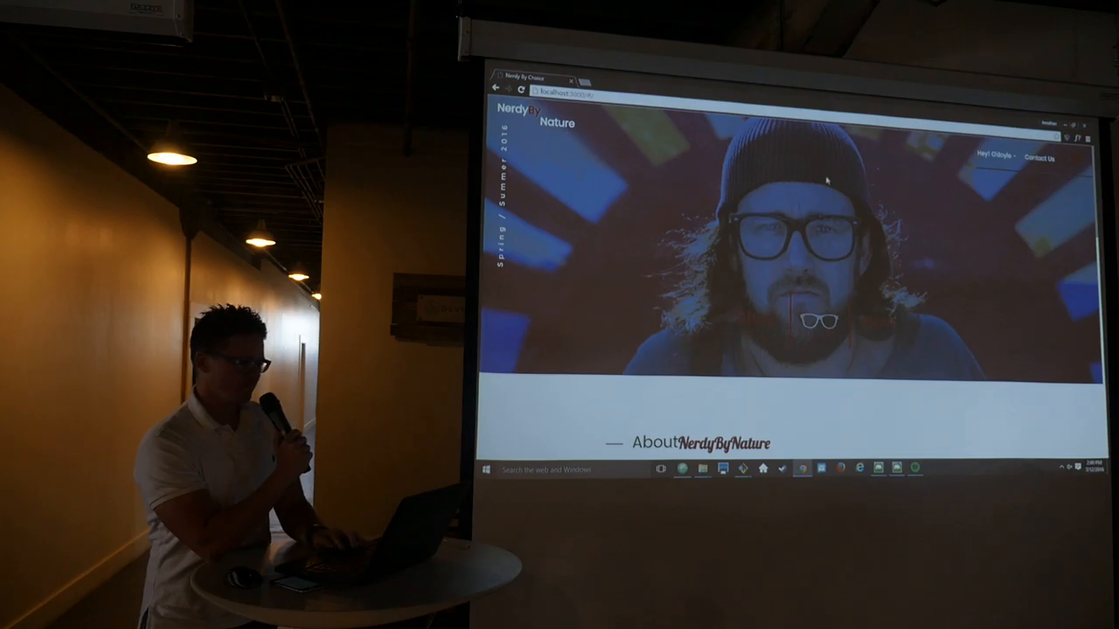
pyautogui.click(994, 156)
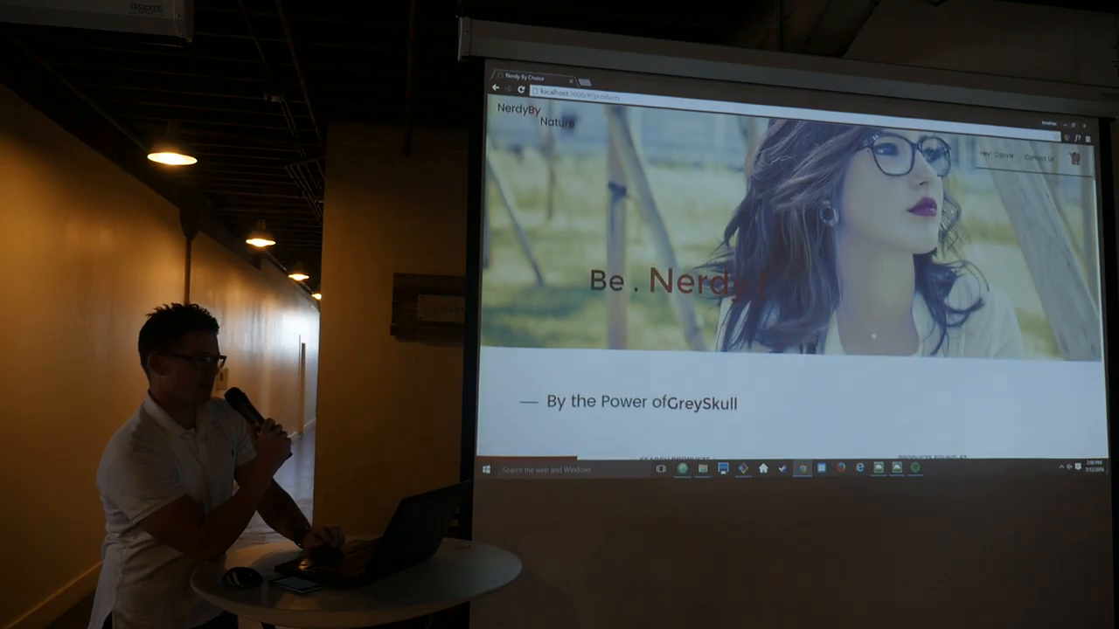
# Step: Peek at the cart dropdown, then open the Mega Man t-shirt's product page from the grid
pyautogui.click(1076, 157)
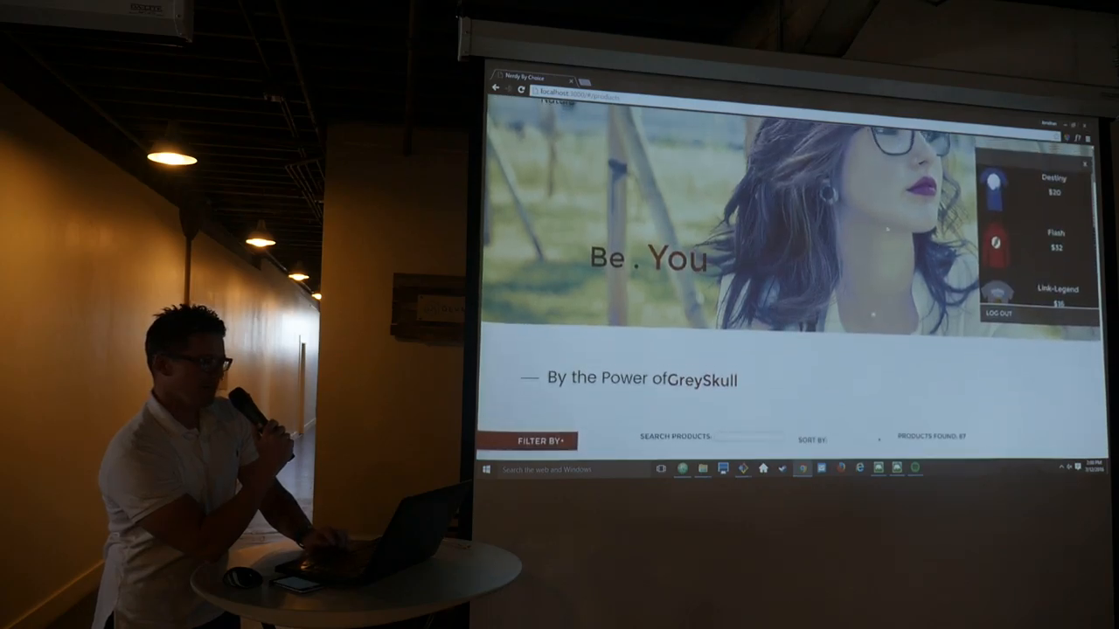
pyautogui.scroll(-3)
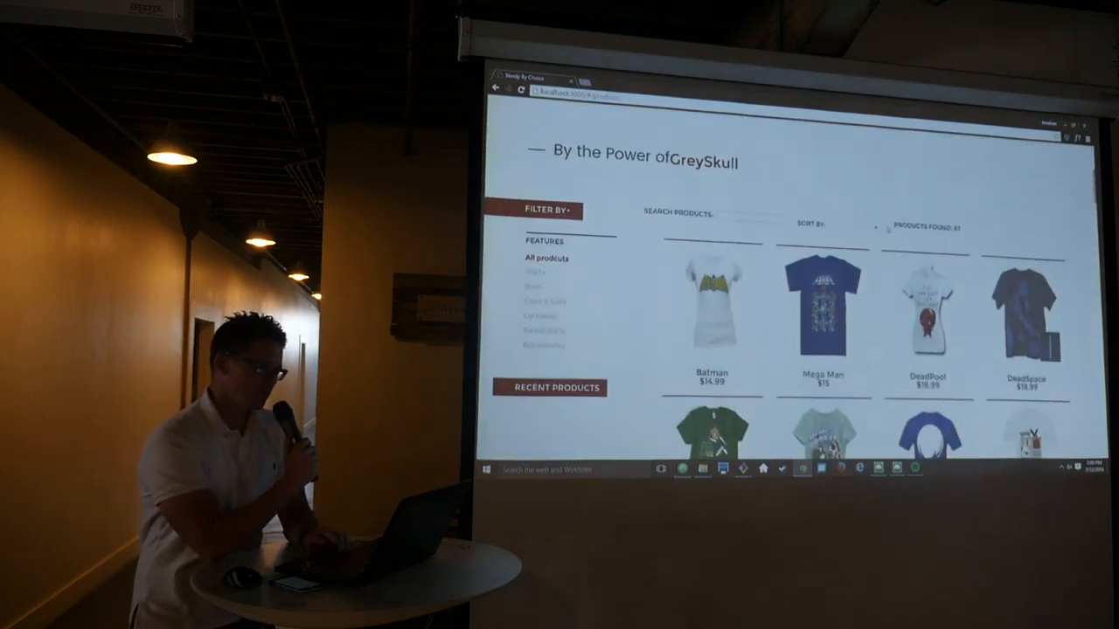
pyautogui.scroll(-3)
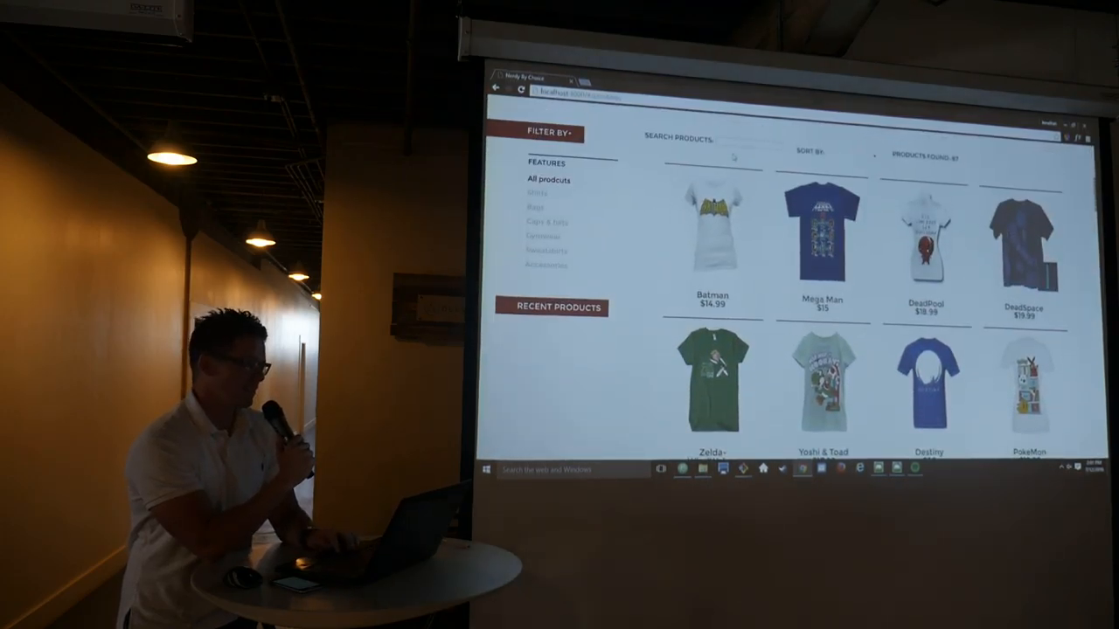
pyautogui.click(711, 236)
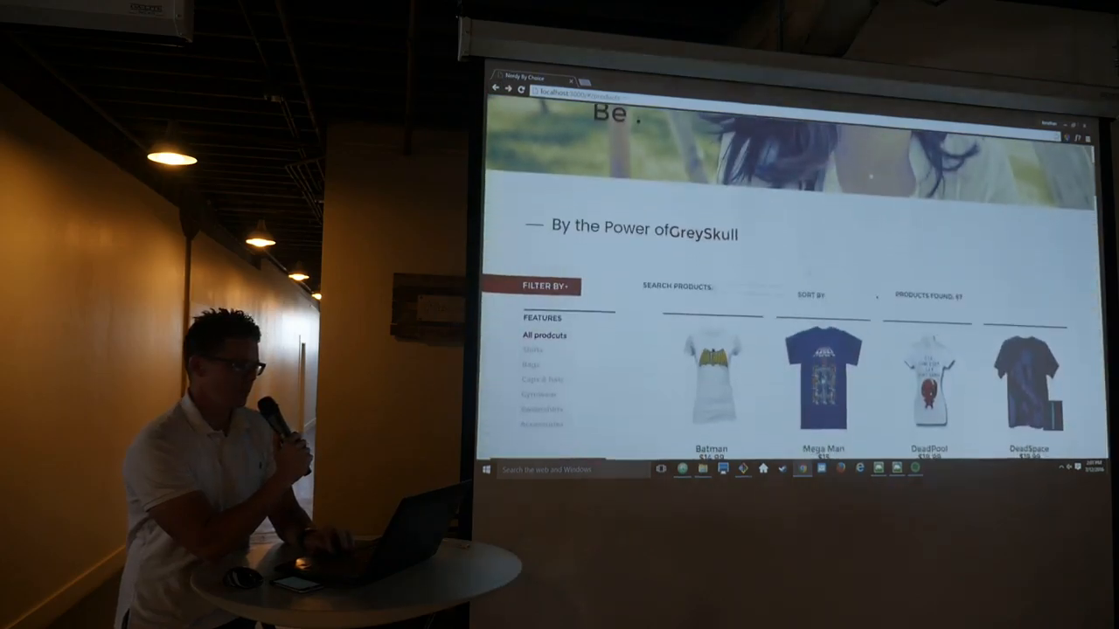
pyautogui.click(821, 385)
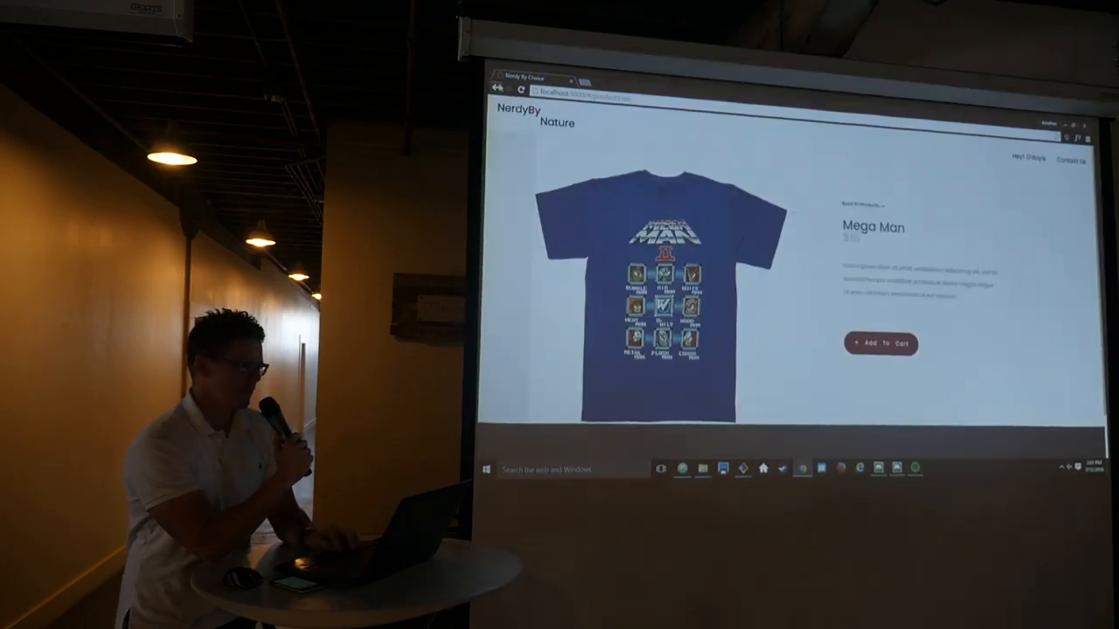